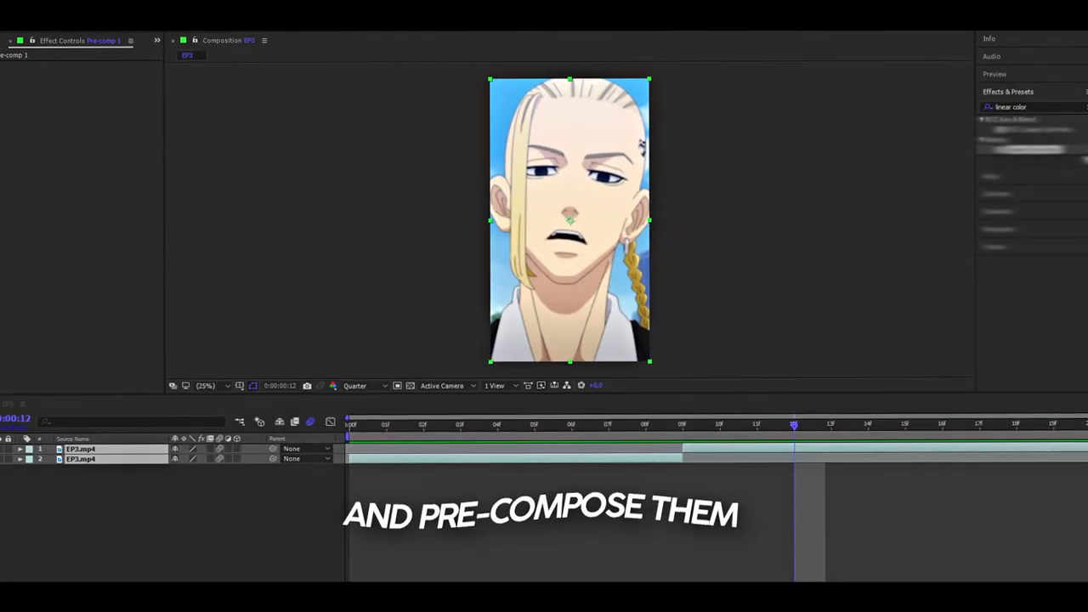
# Duplicate the pre-comp and apply S_EdgeDetect to the top copy for neon line art.
pyautogui.press('ctrl+d')
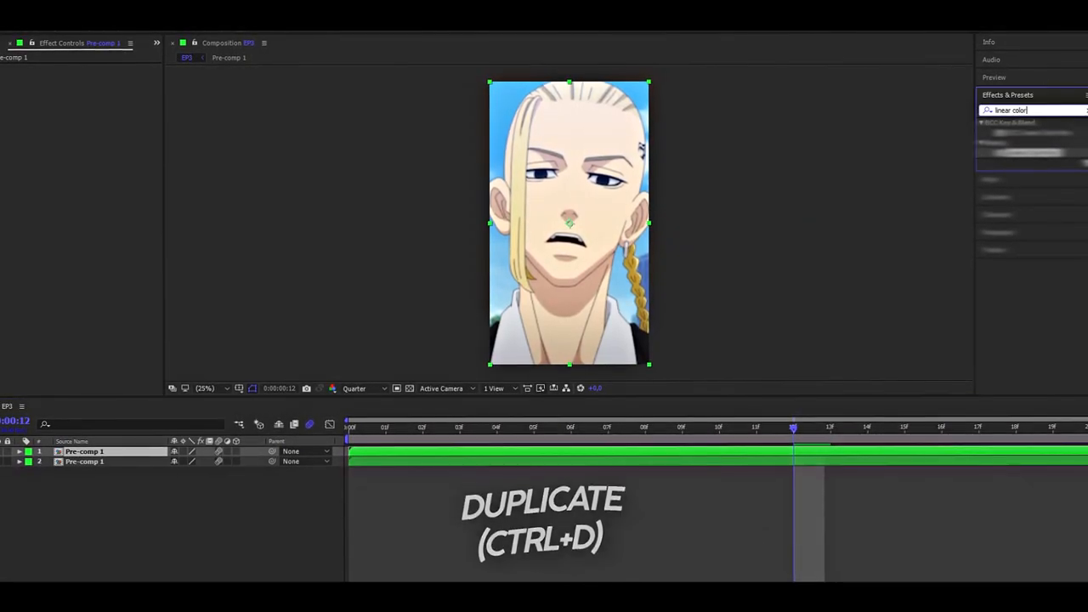
pyautogui.write('s_edged')
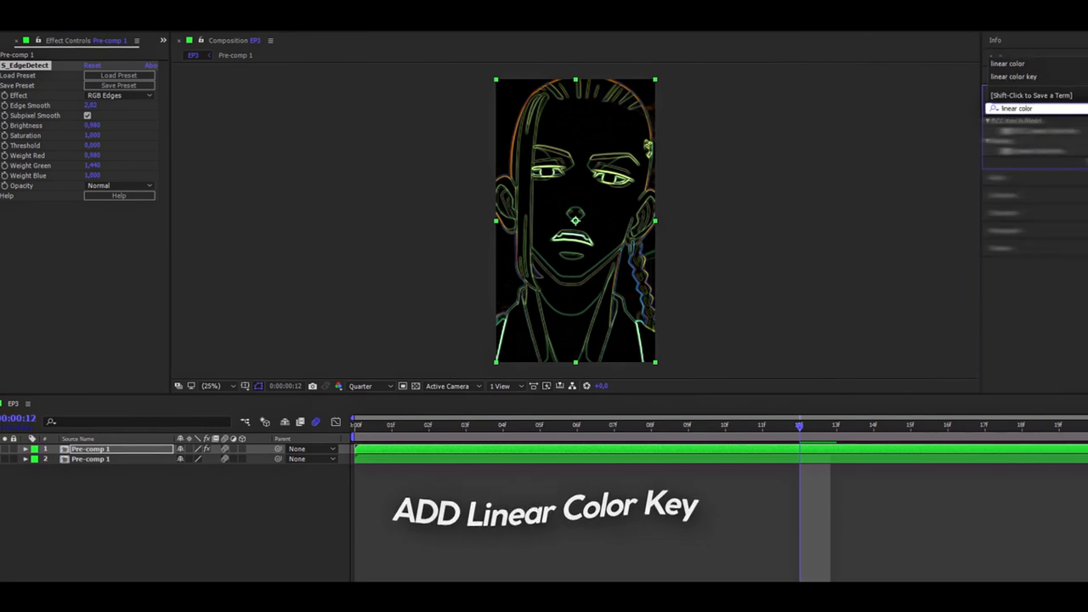
# Add Linear Color Key and Fill to the edge-outline layer so lines overlay the footage.
pyautogui.click(89, 299)
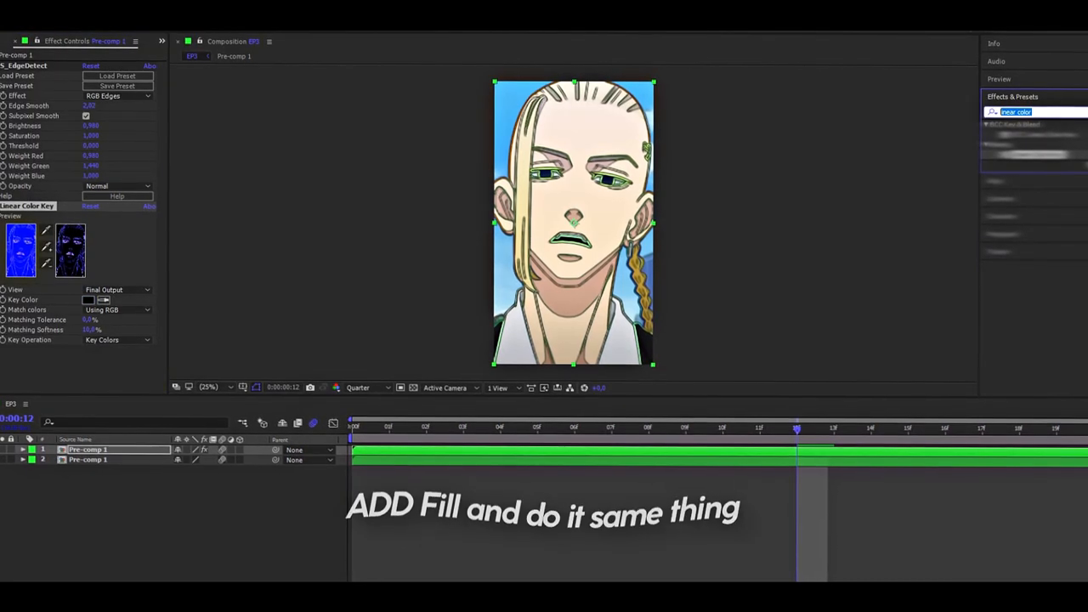
pyautogui.click(88, 347)
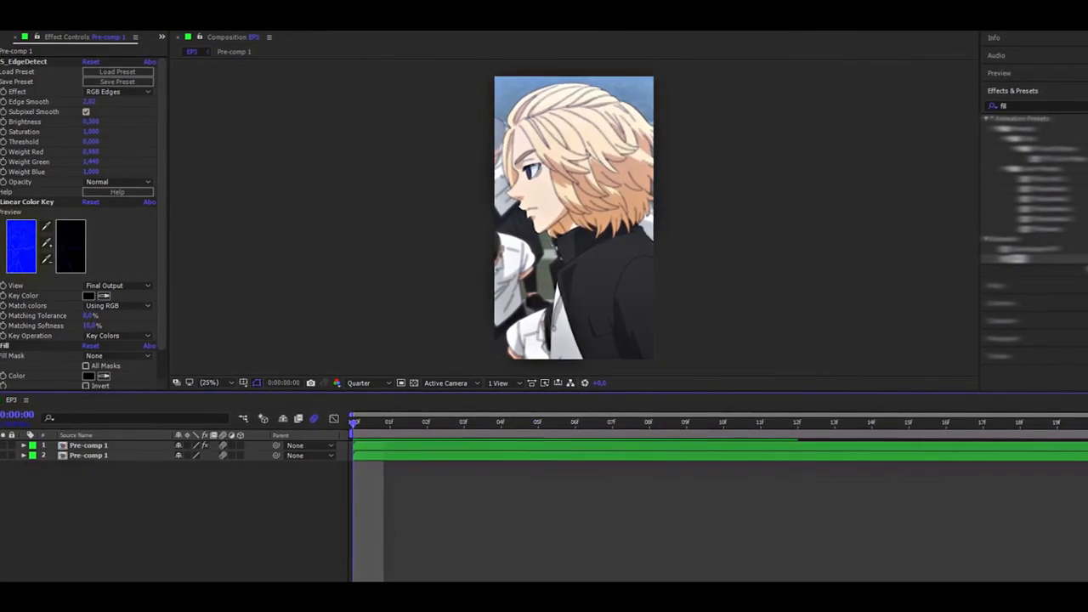
# Nest both layers into Pre-comp 2 and add Adjustment Layer 1 above it.
pyautogui.click(573, 421)
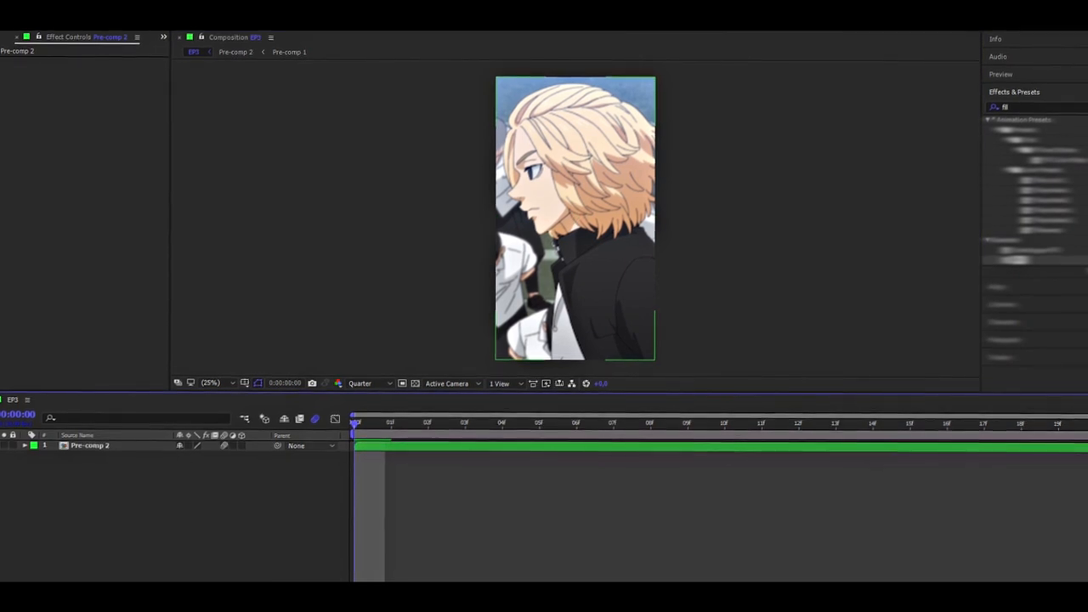
pyautogui.press('ctrl+alt+y')
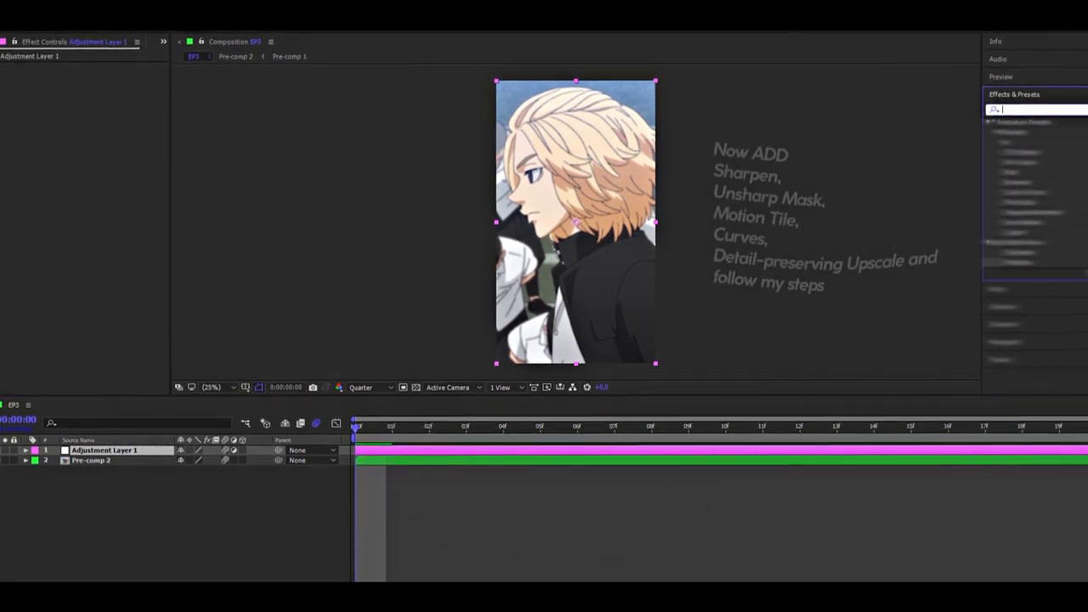
# Apply Sharpen, Unsharp Mask and Motion Tile with Mirror Edges to Adjustment Layer 1.
pyautogui.write('sharp')
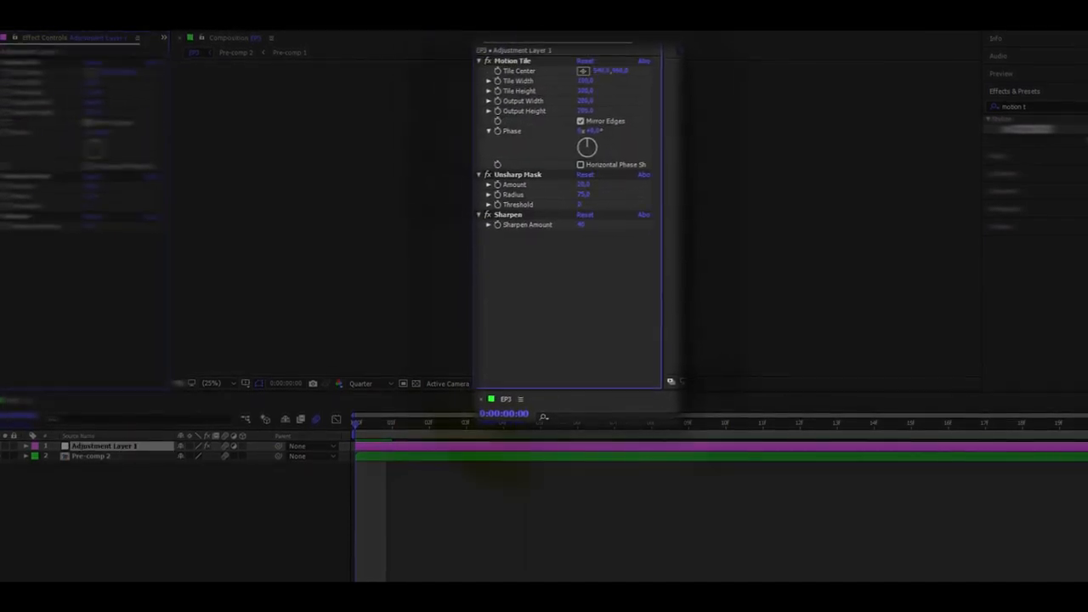
# Add Curves and Detail-preserving Upscale with its algorithm set to the adjustment layer.
pyautogui.write('curve')
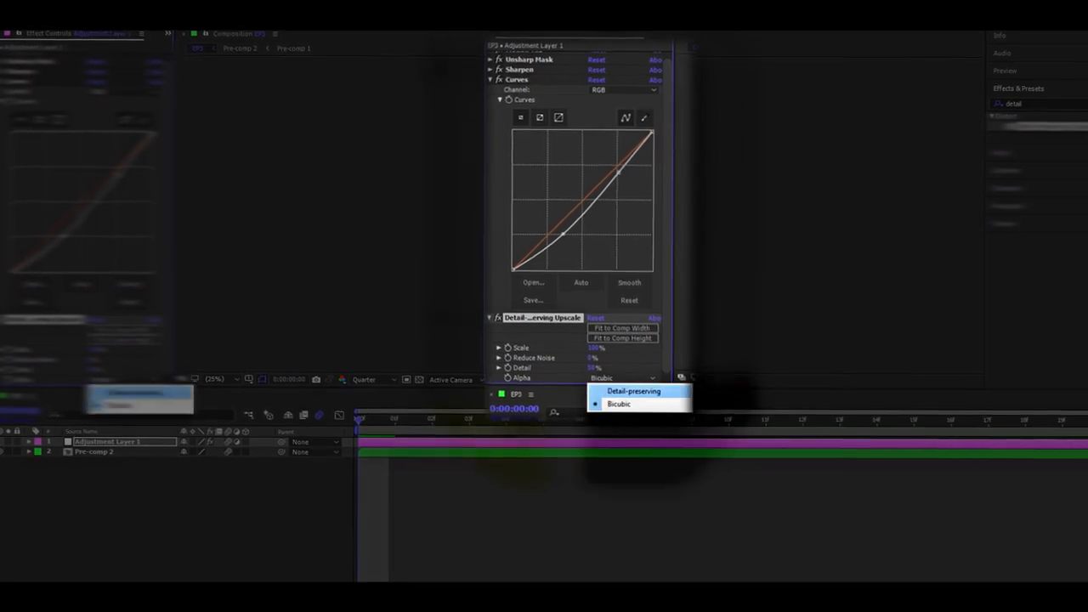
pyautogui.click(632, 391)
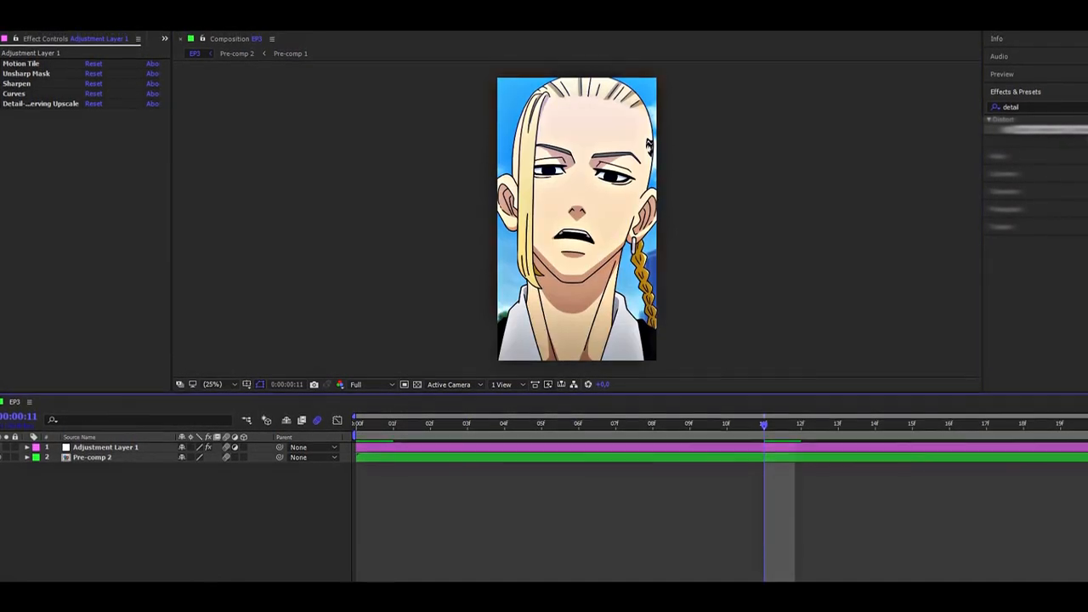
# Change the composition viewer's preview resolution for playback.
pyautogui.click(355, 384)
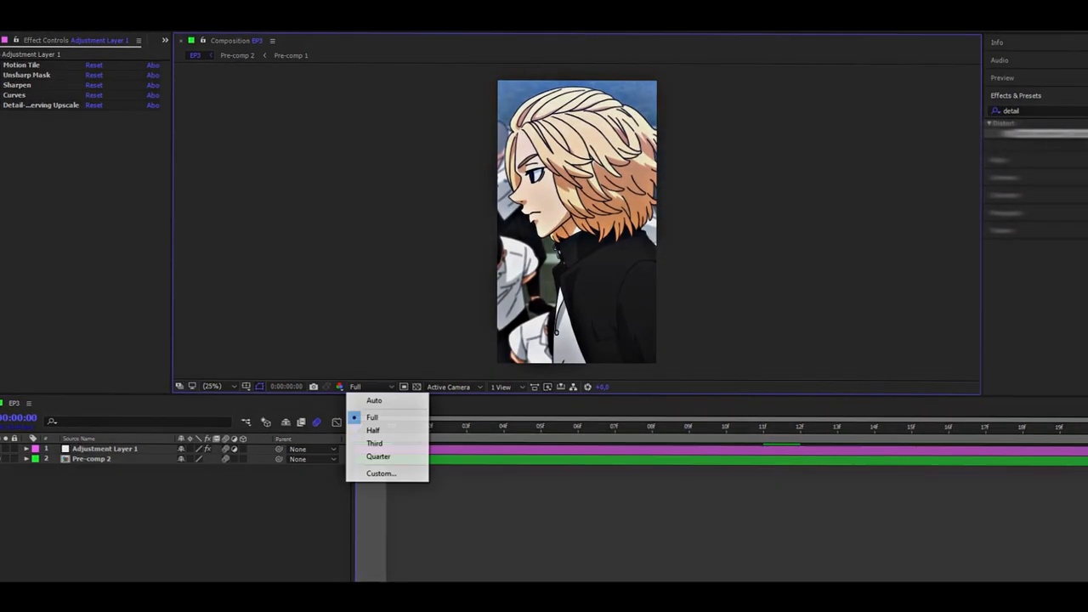
pyautogui.click(378, 456)
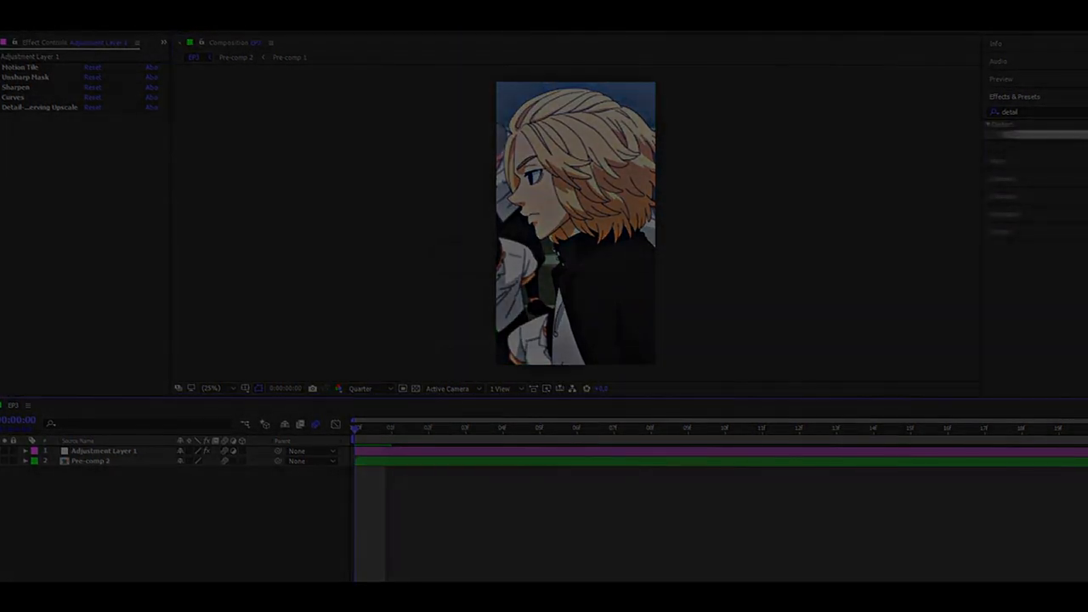